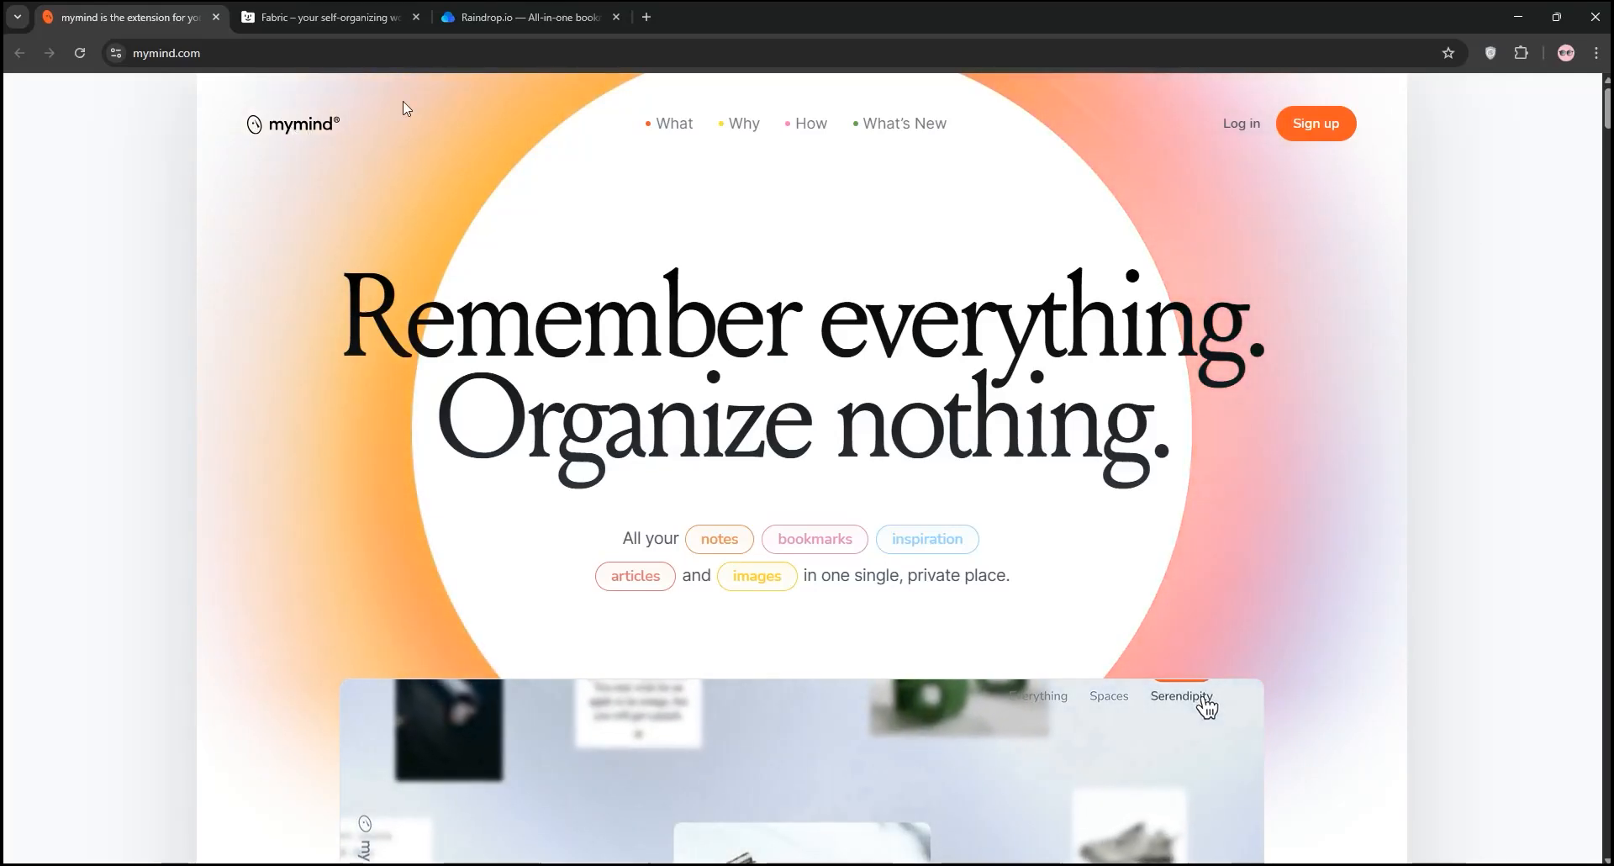
Scroll the mymind homepage from the hero headline through its feature and testimonial sections.
scroll(down, 3)
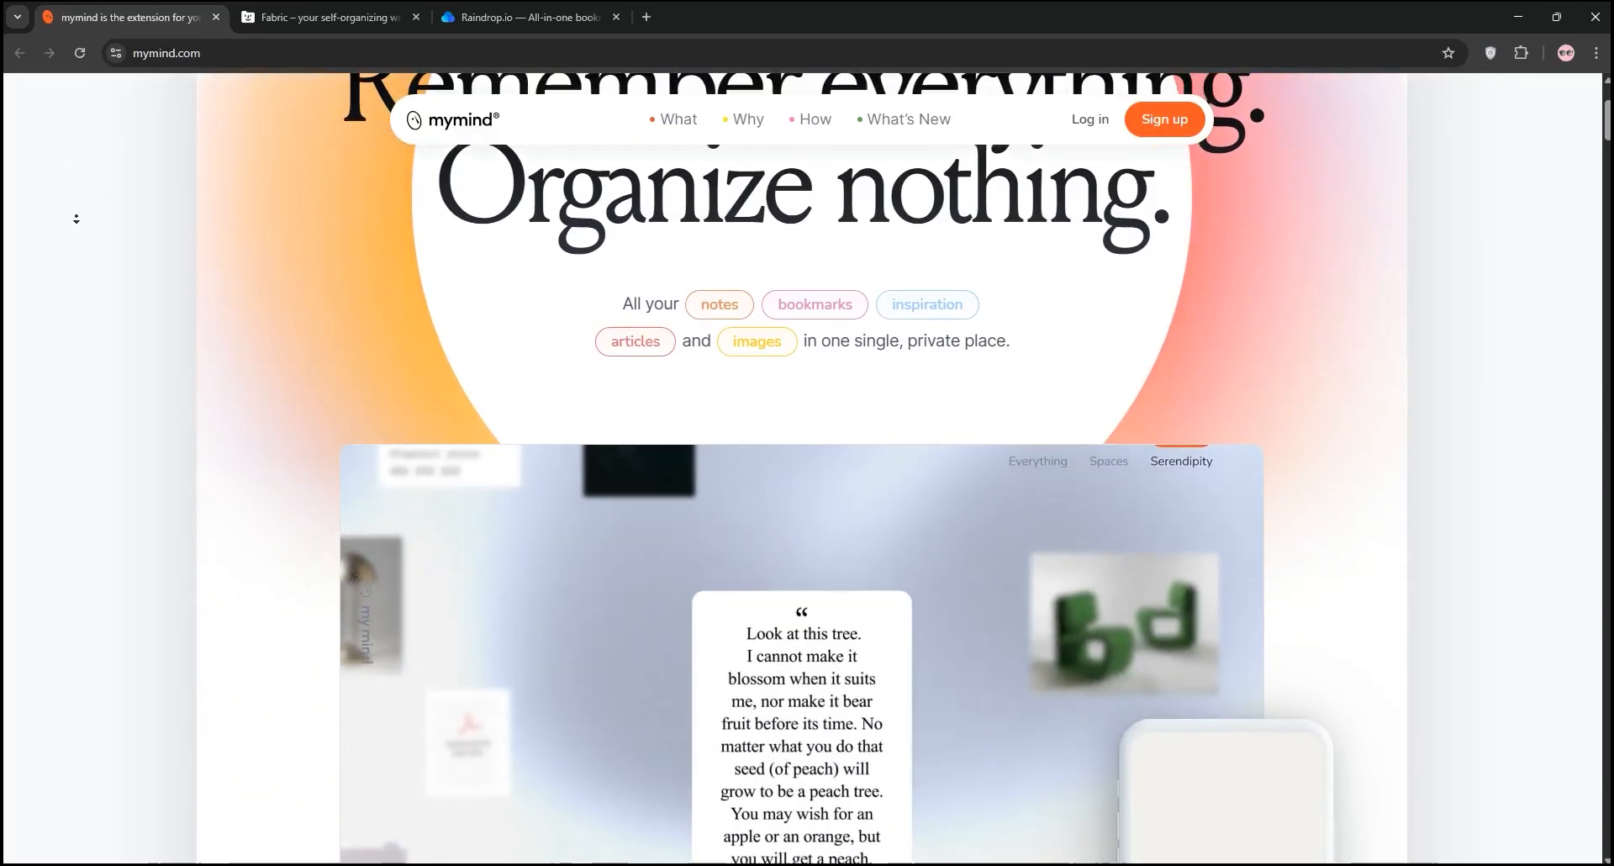
scroll(down, 3)
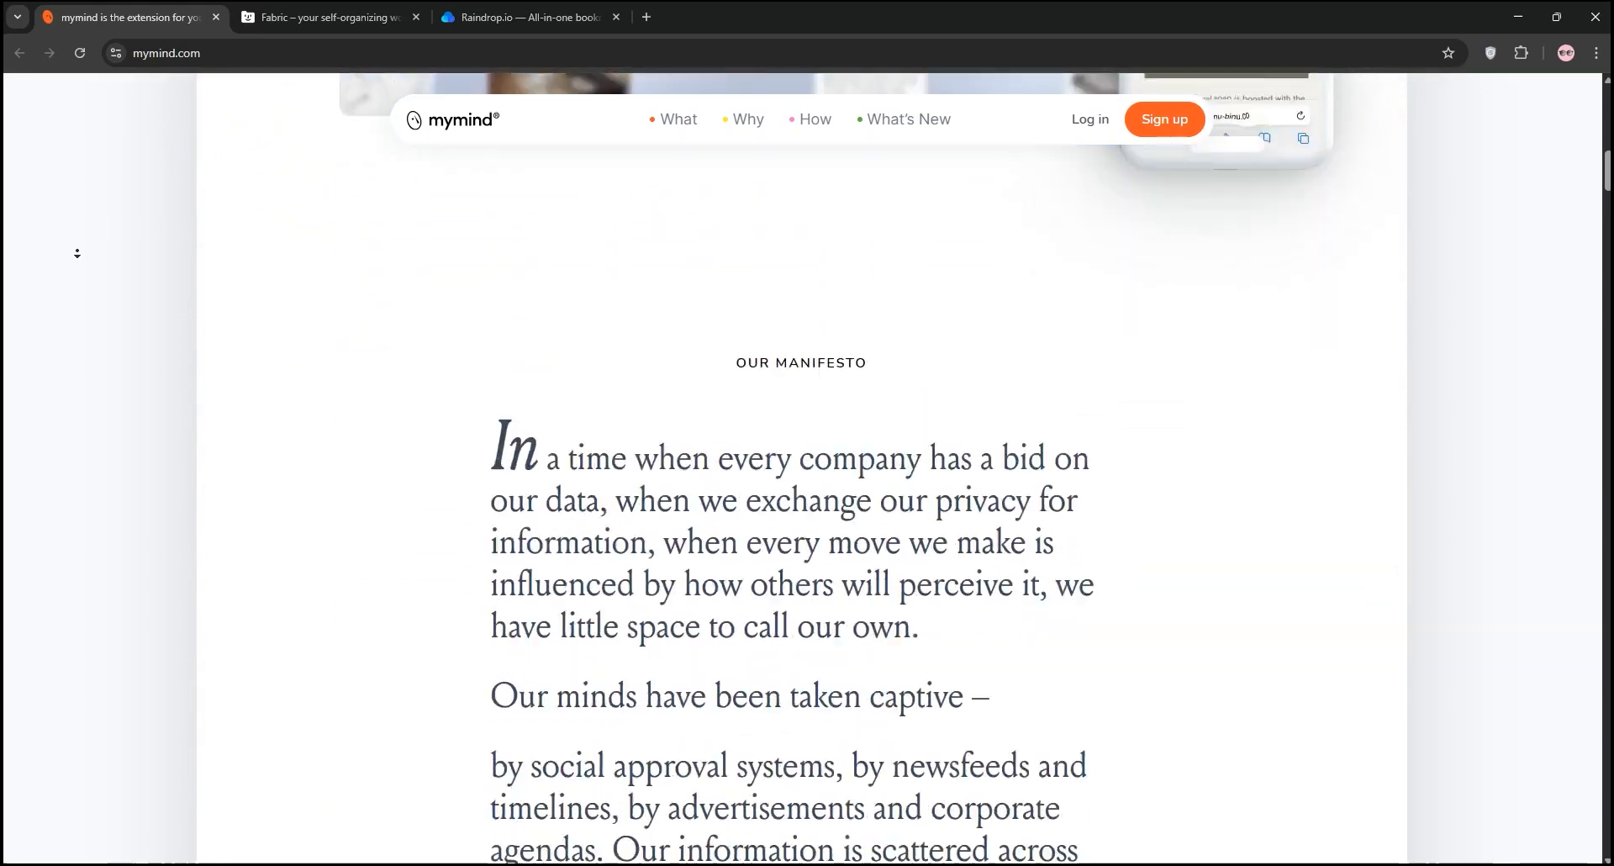
scroll(up, 3)
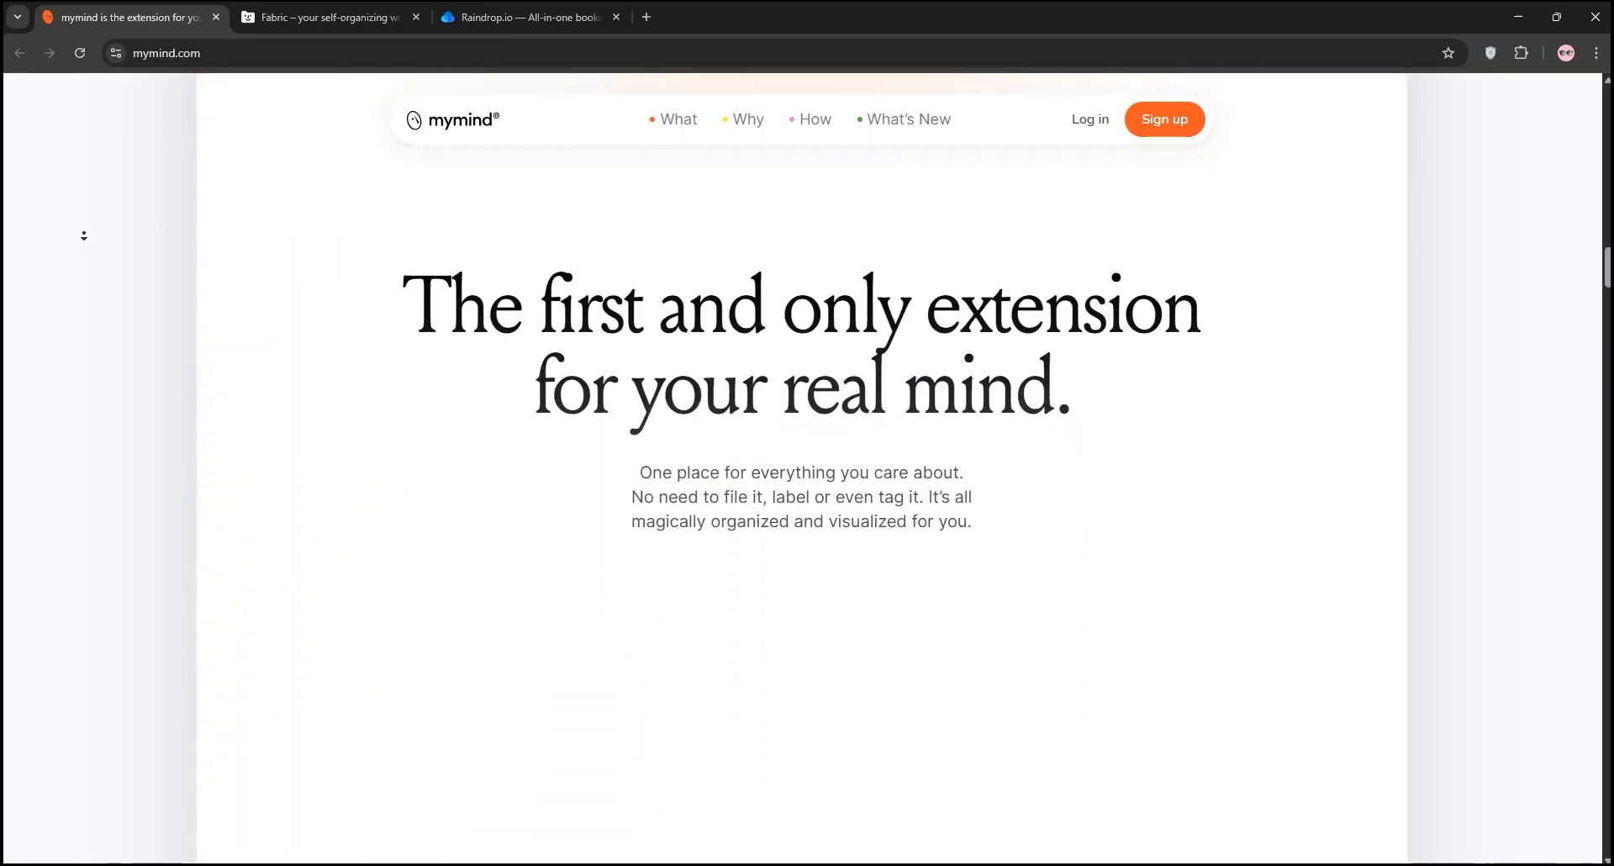
scroll(down, 3)
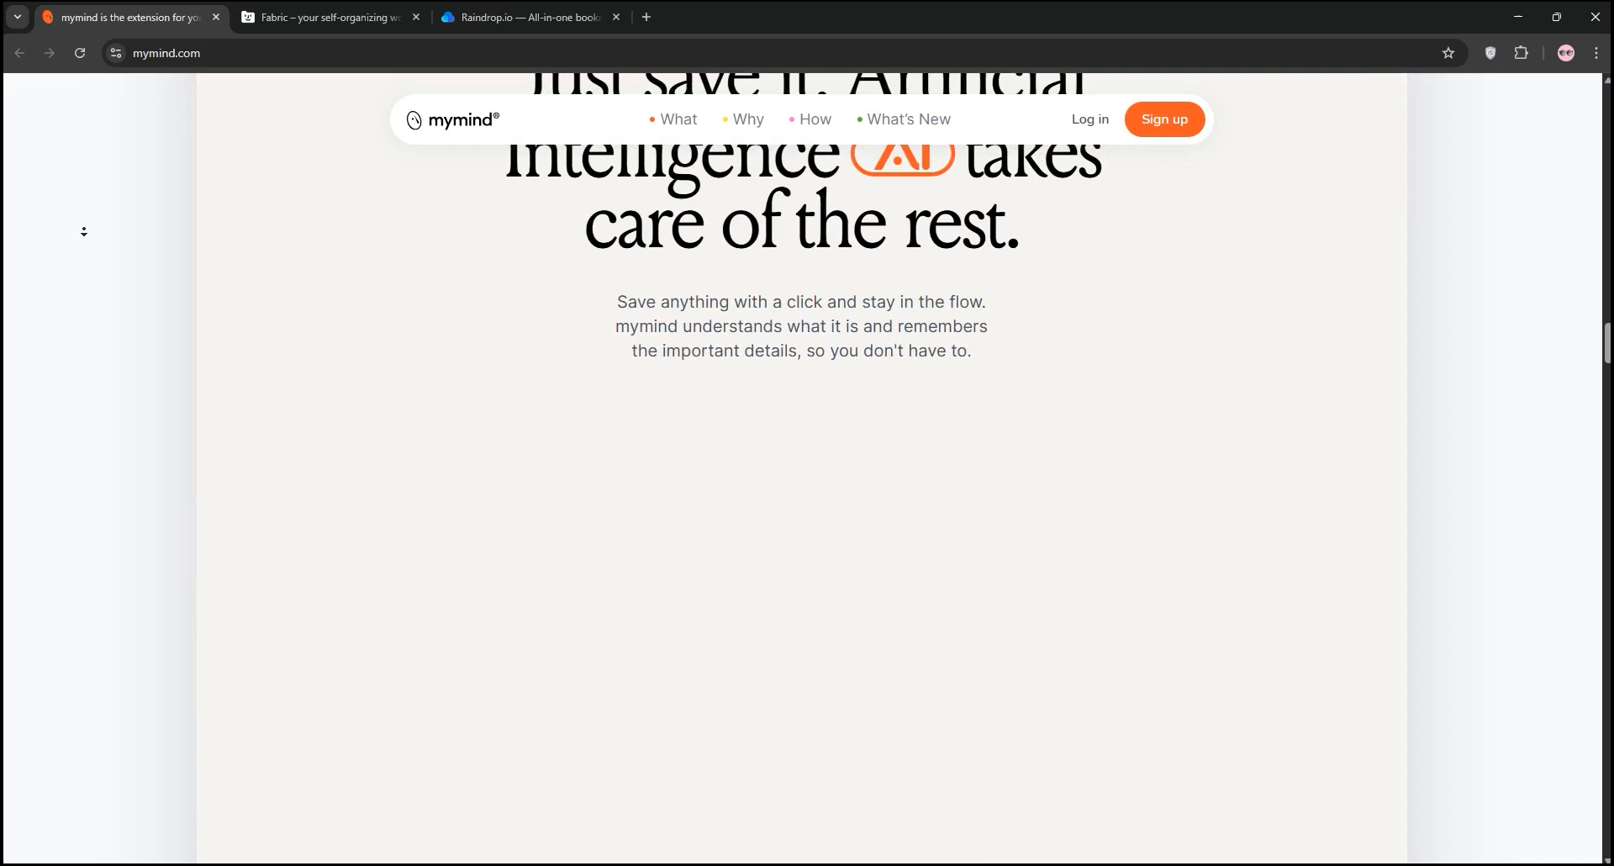
scroll(down, 3)
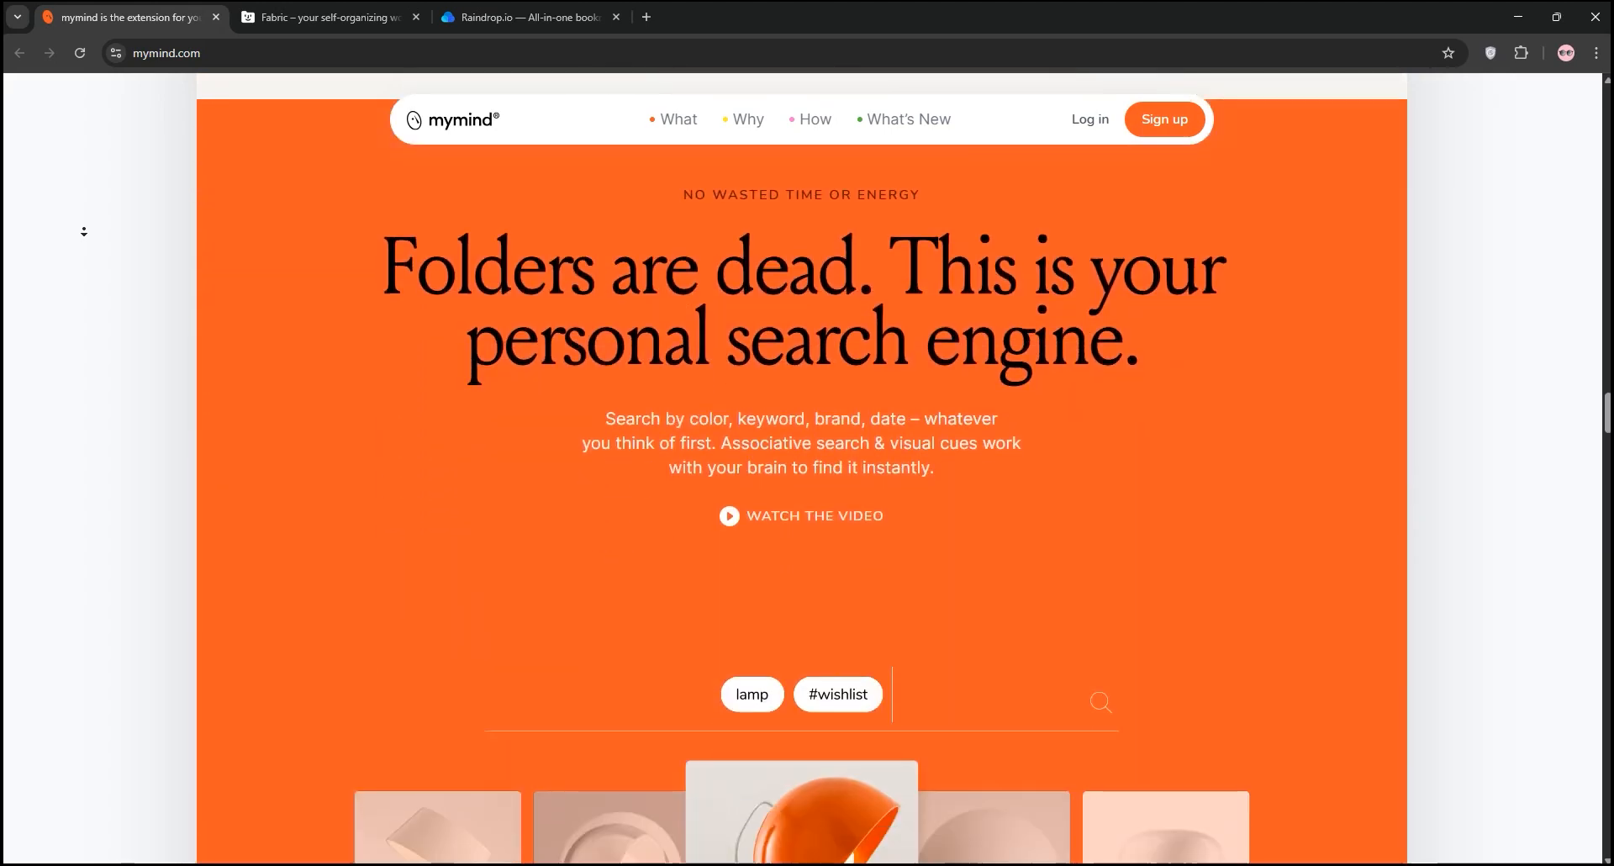
scroll(down, 3)
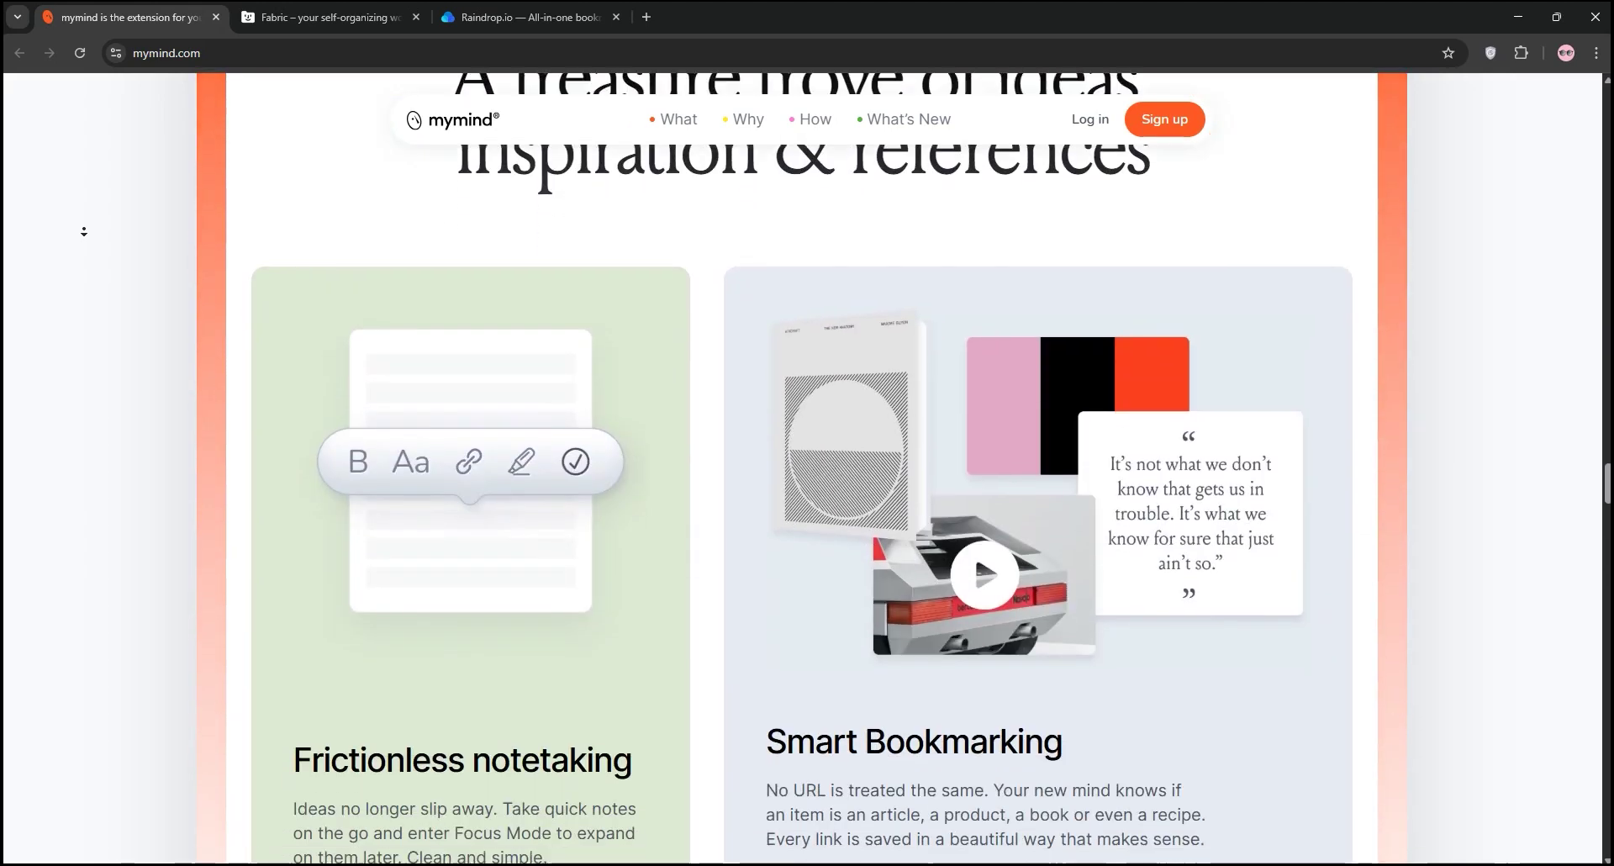
Continue down mymind's use cases to the footer links at the bottom of the page.
scroll(down, 3)
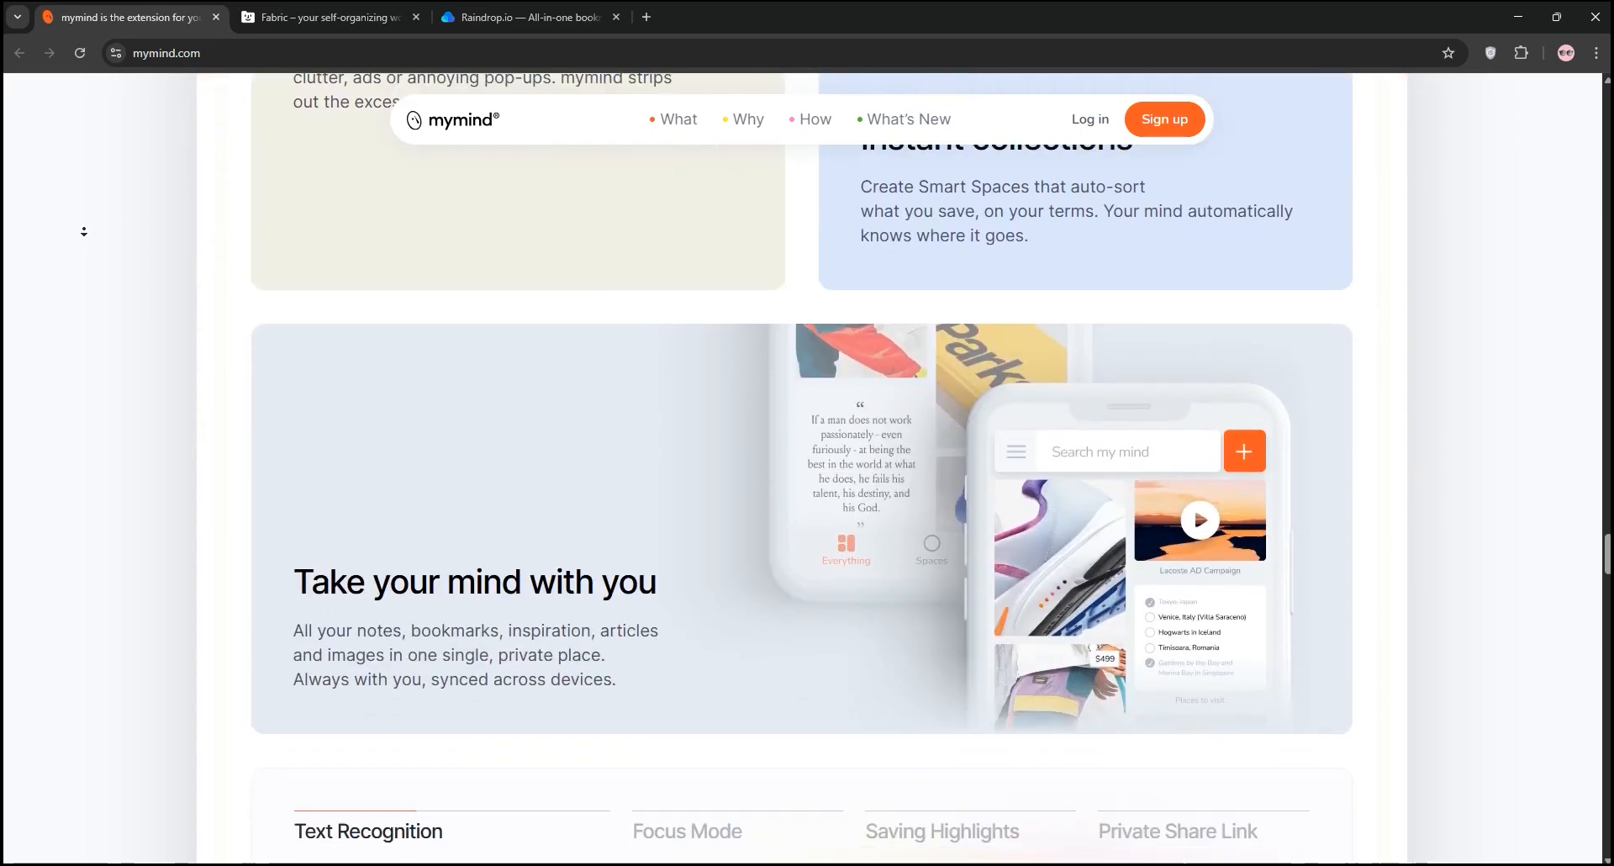
scroll(down, 3)
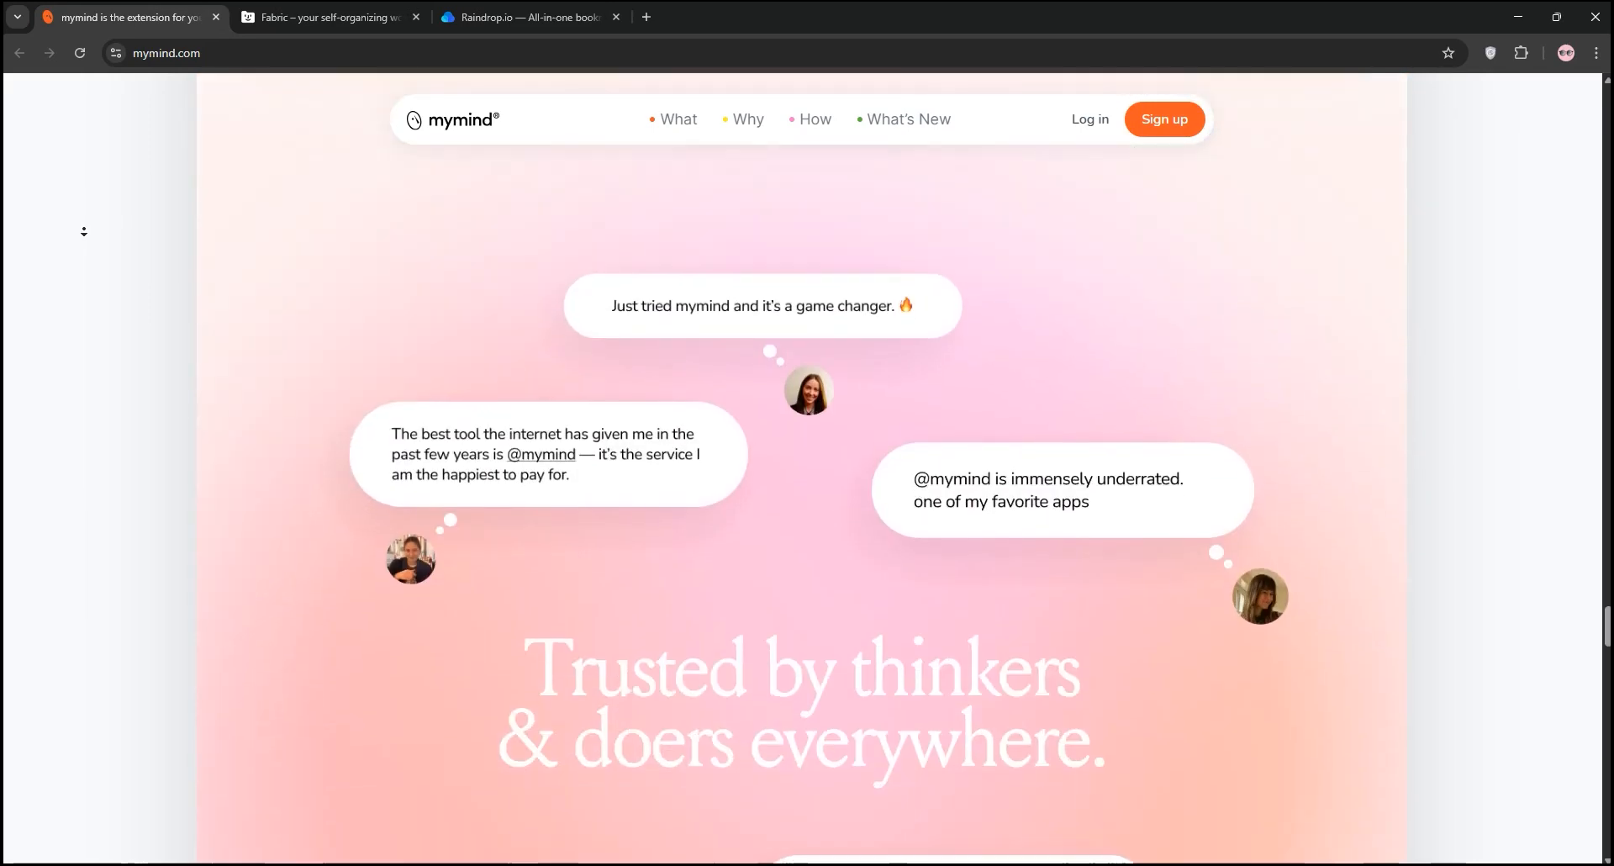
scroll(down, 3)
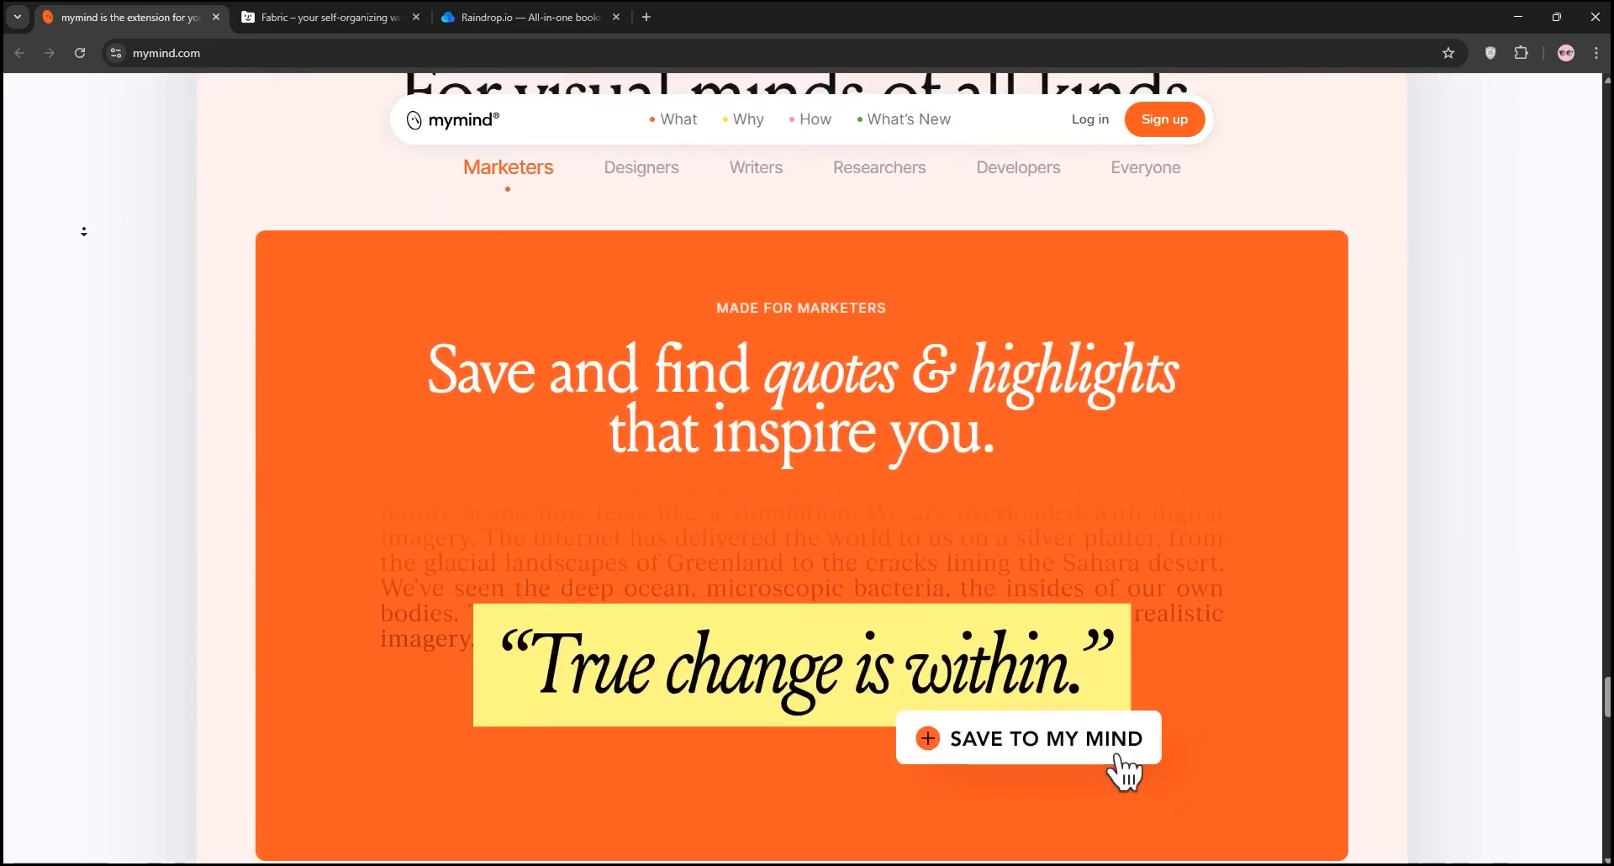
scroll(down, 3)
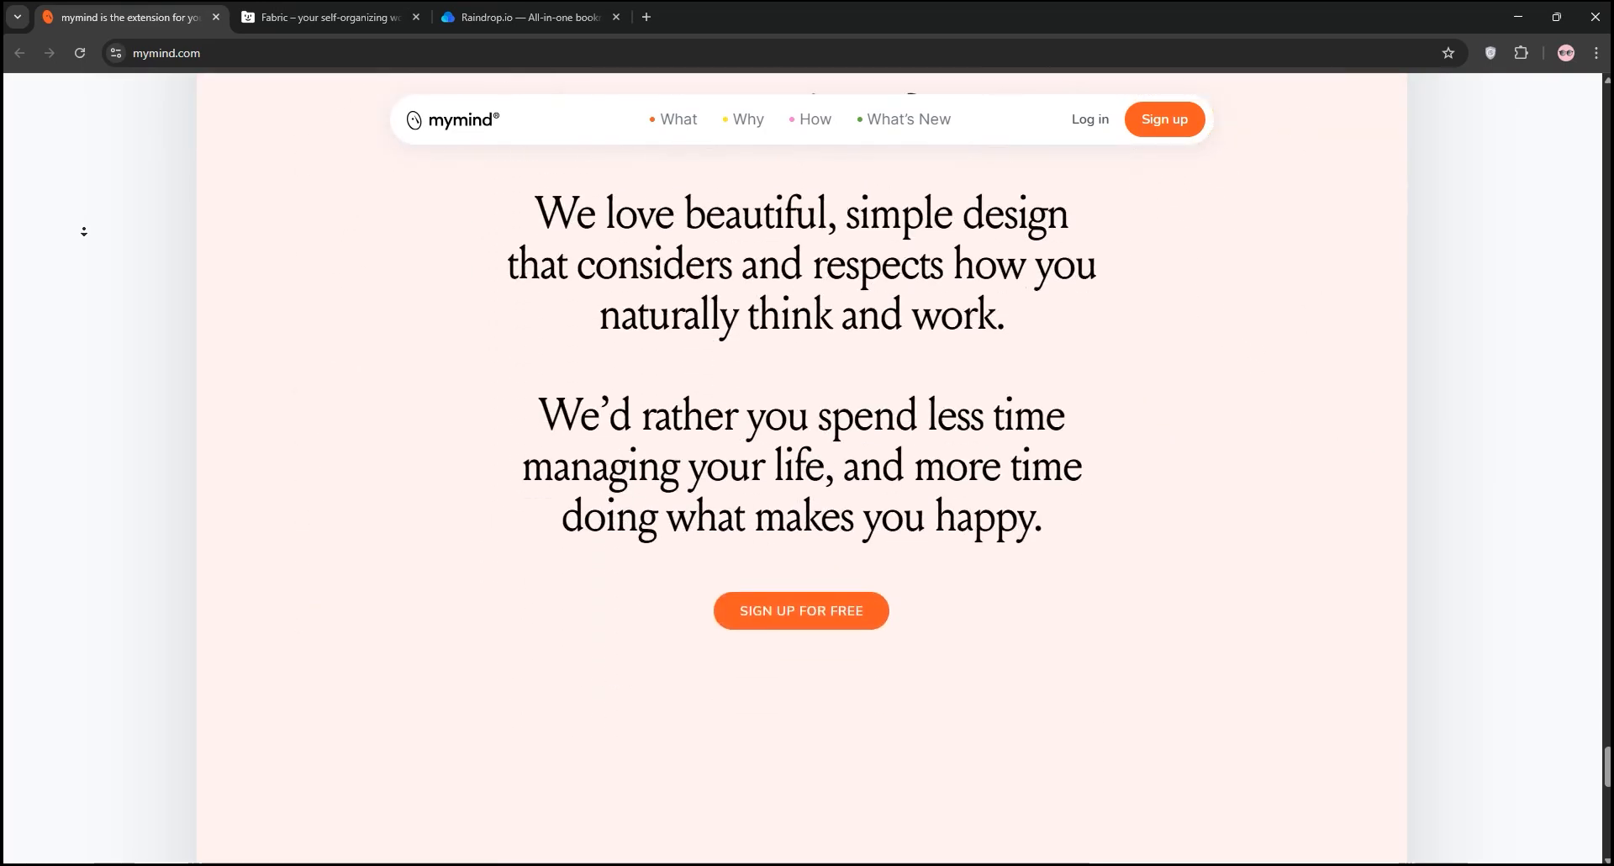
scroll(down, 3)
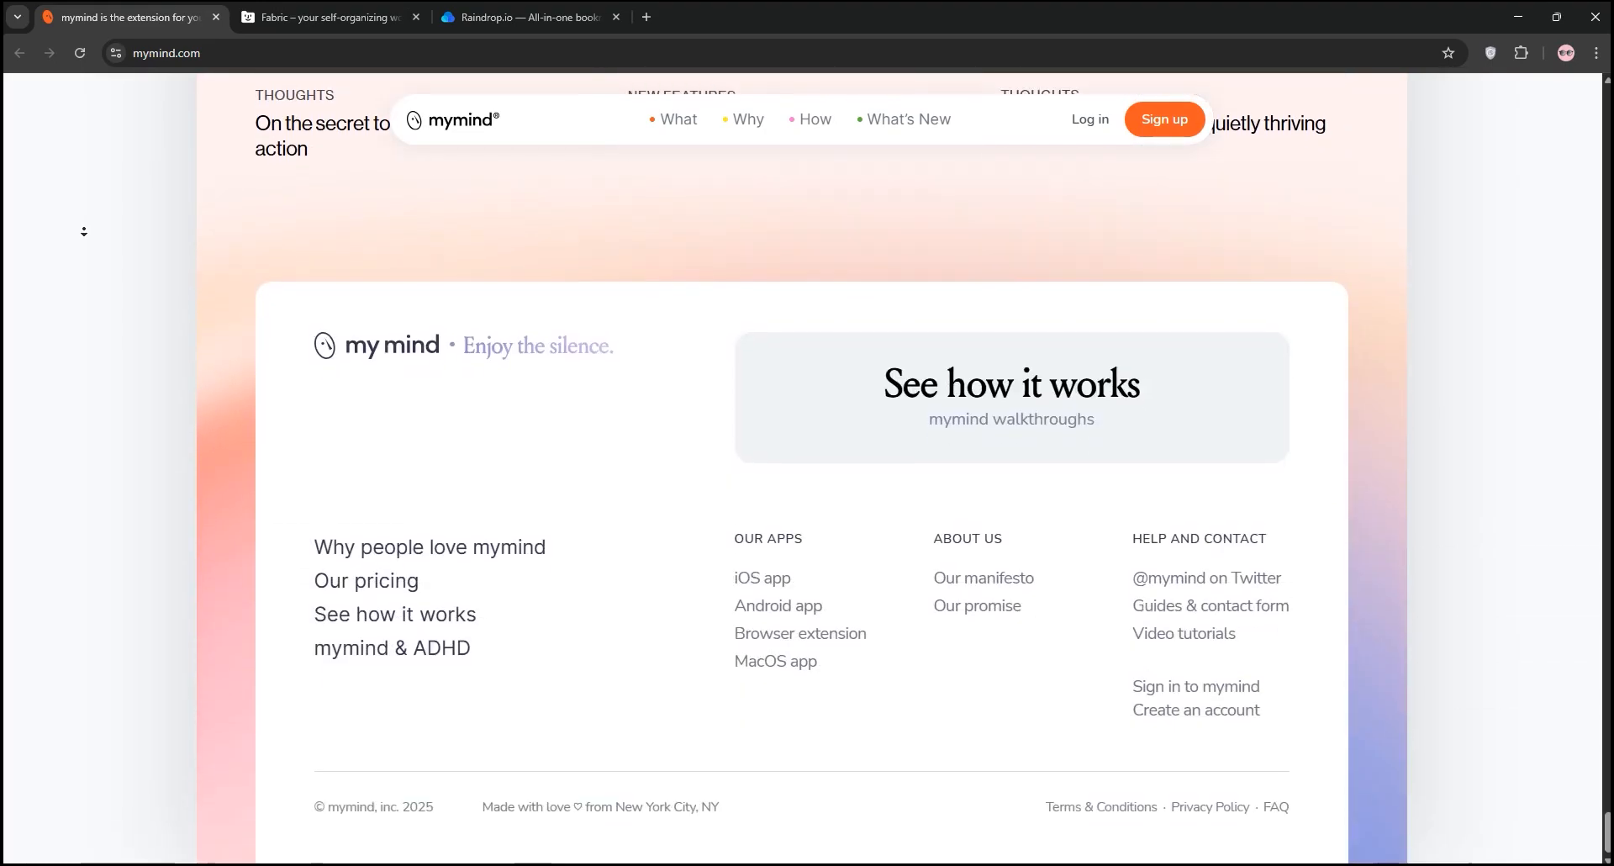
Switch to fabric.so and scroll through its feature sections.
click(329, 17)
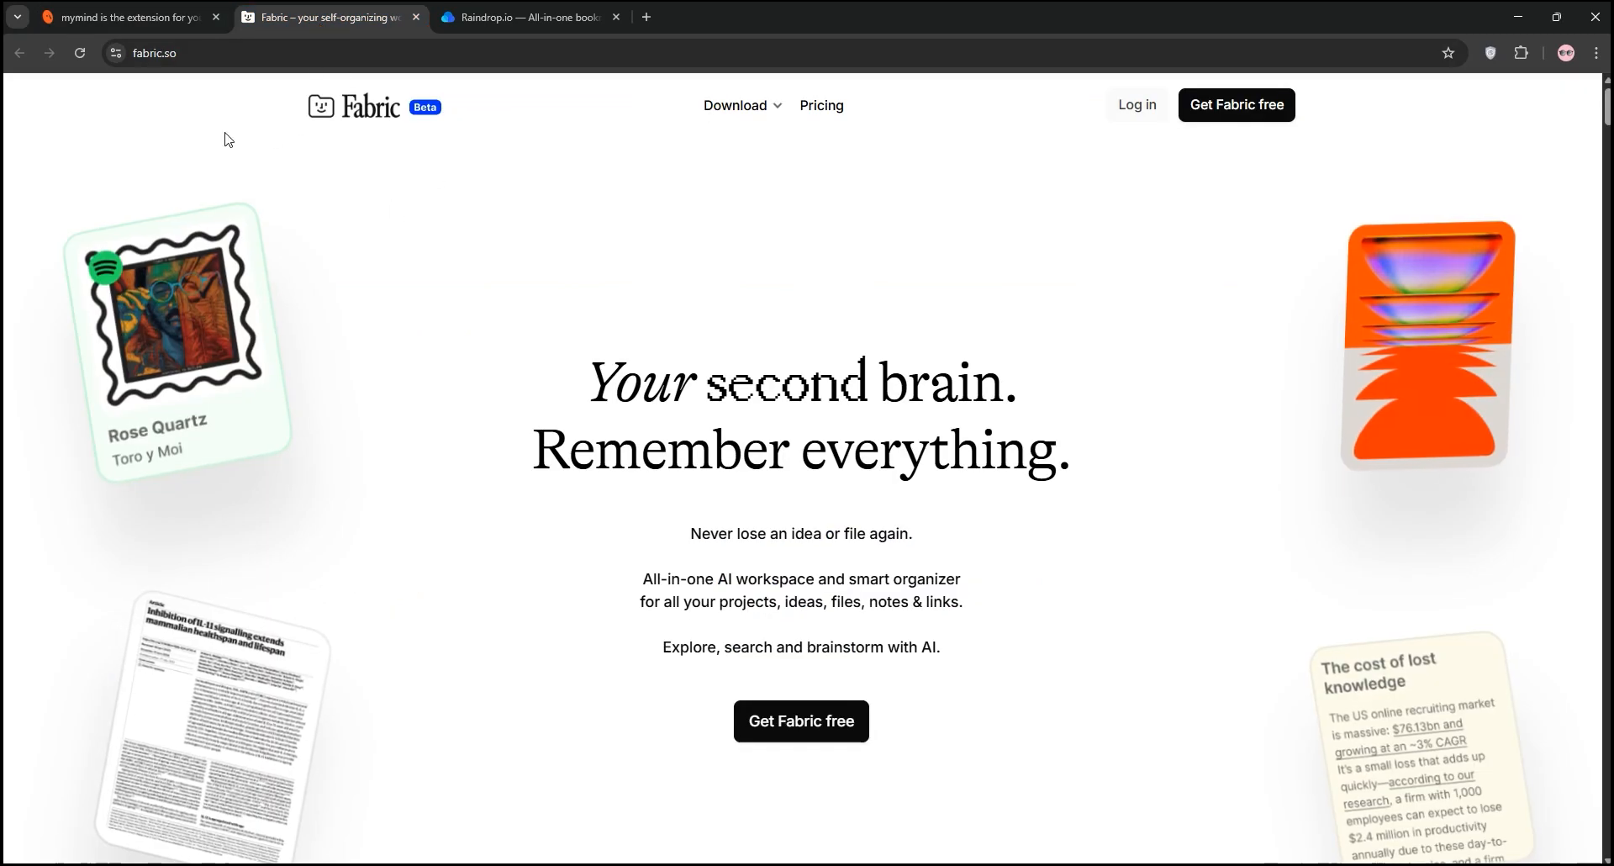
scroll(down, 3)
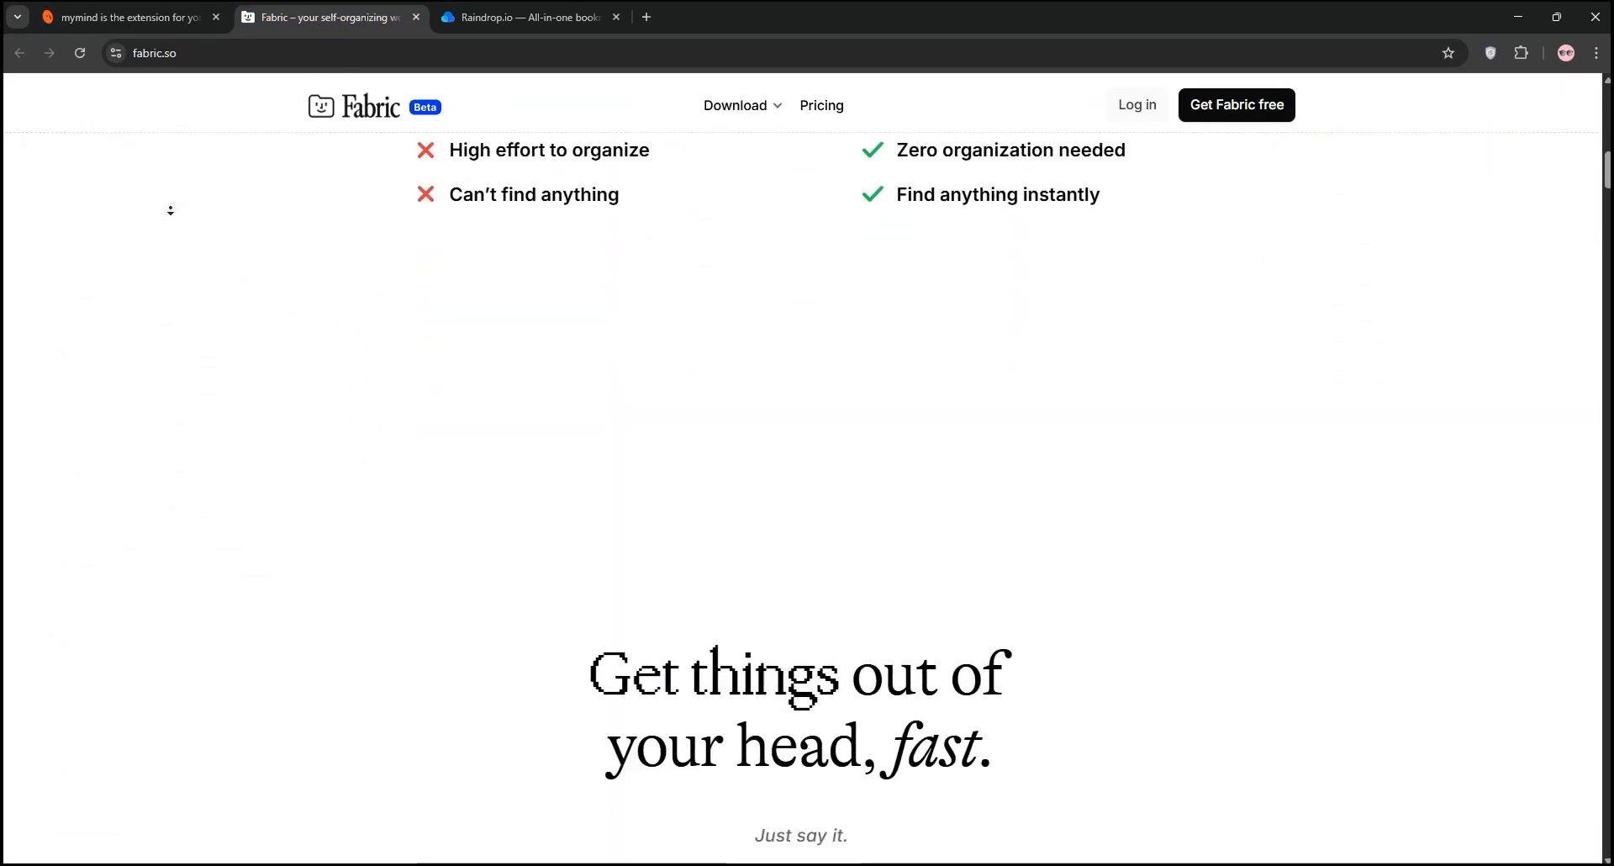
scroll(down, 3)
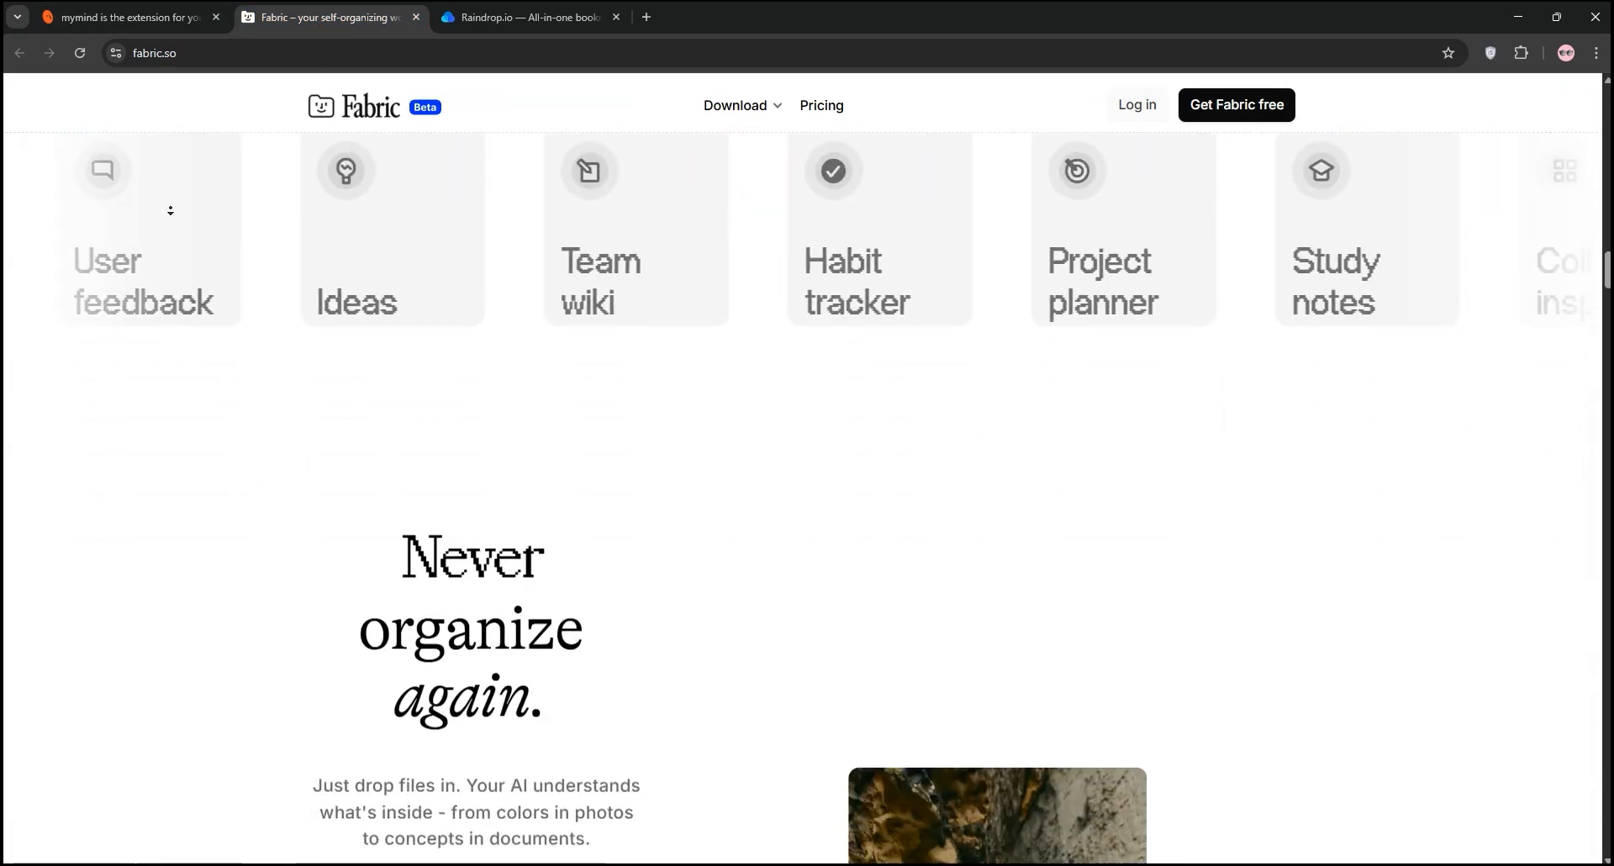
scroll(down, 3)
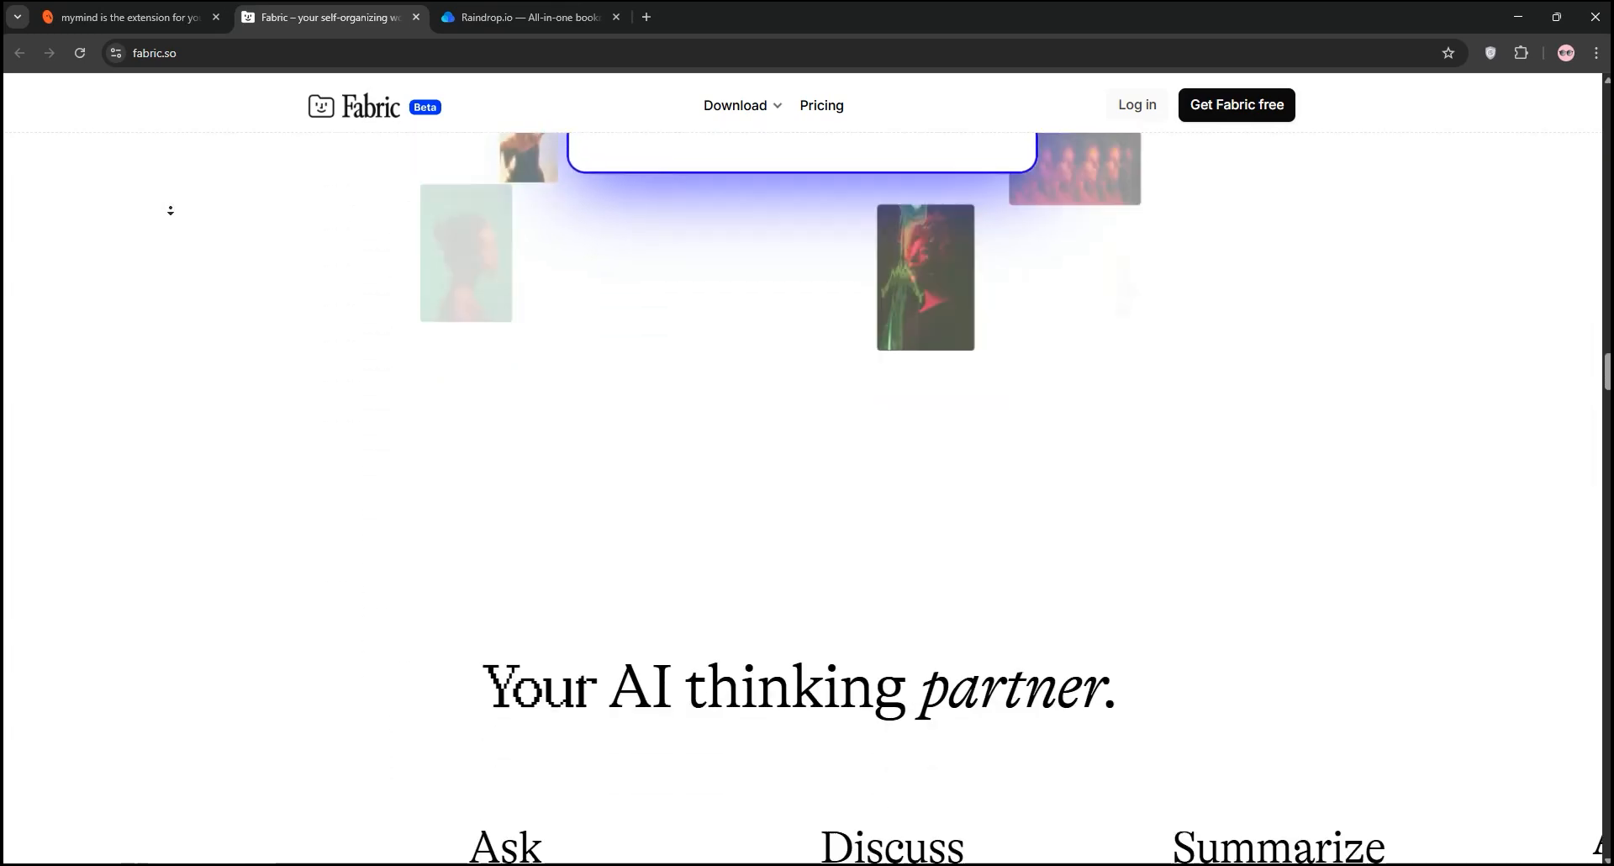
scroll(down, 3)
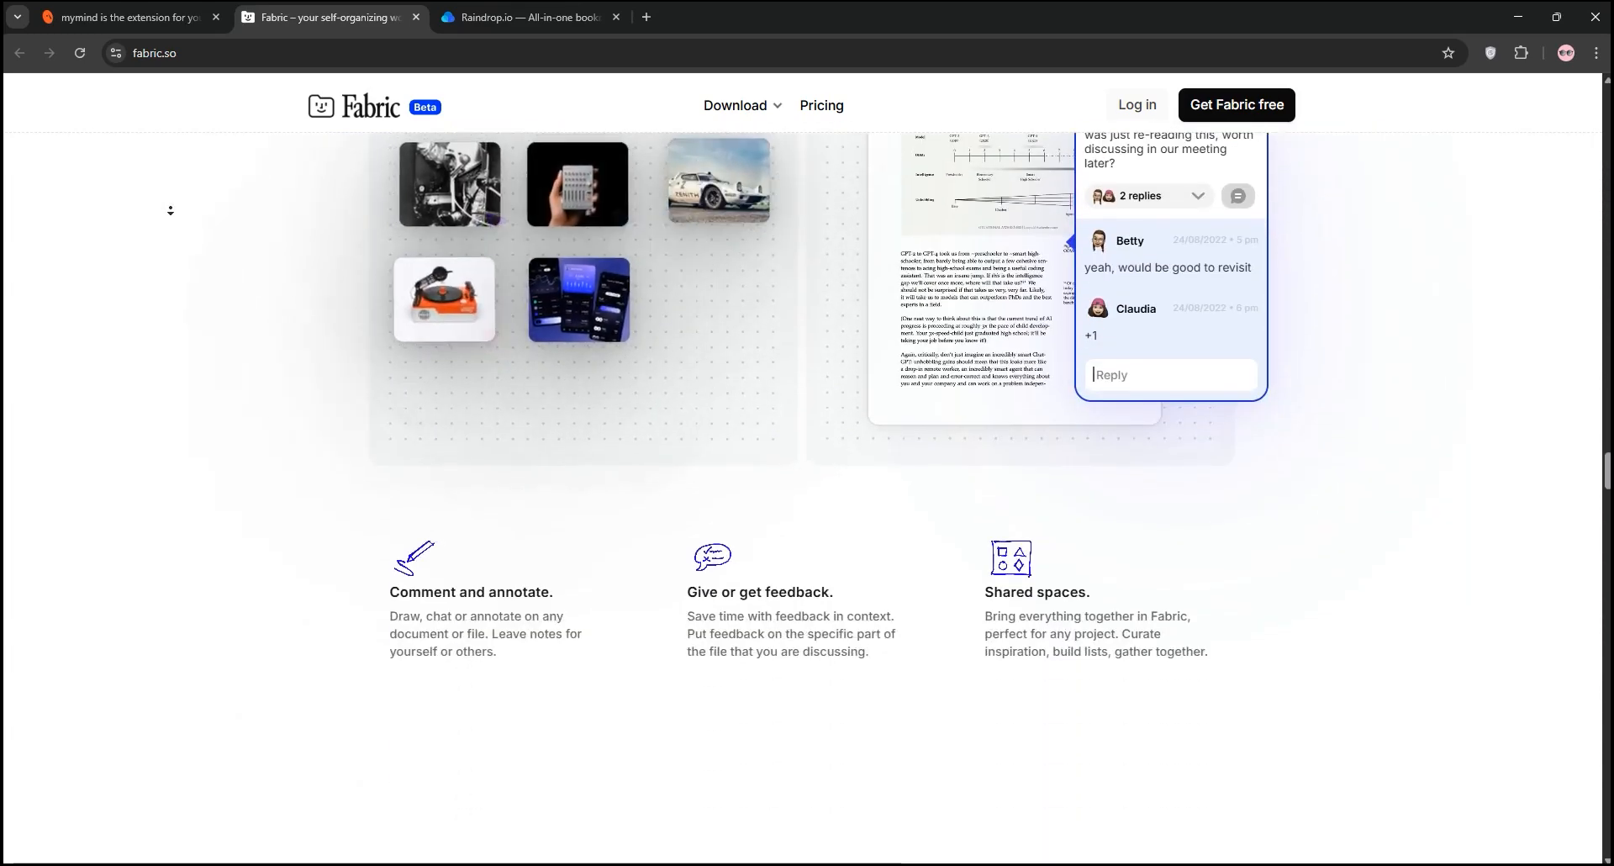
Reach Fabric's brand logos and 'Get started now' section, then switch to Raindrop.io.
scroll(down, 3)
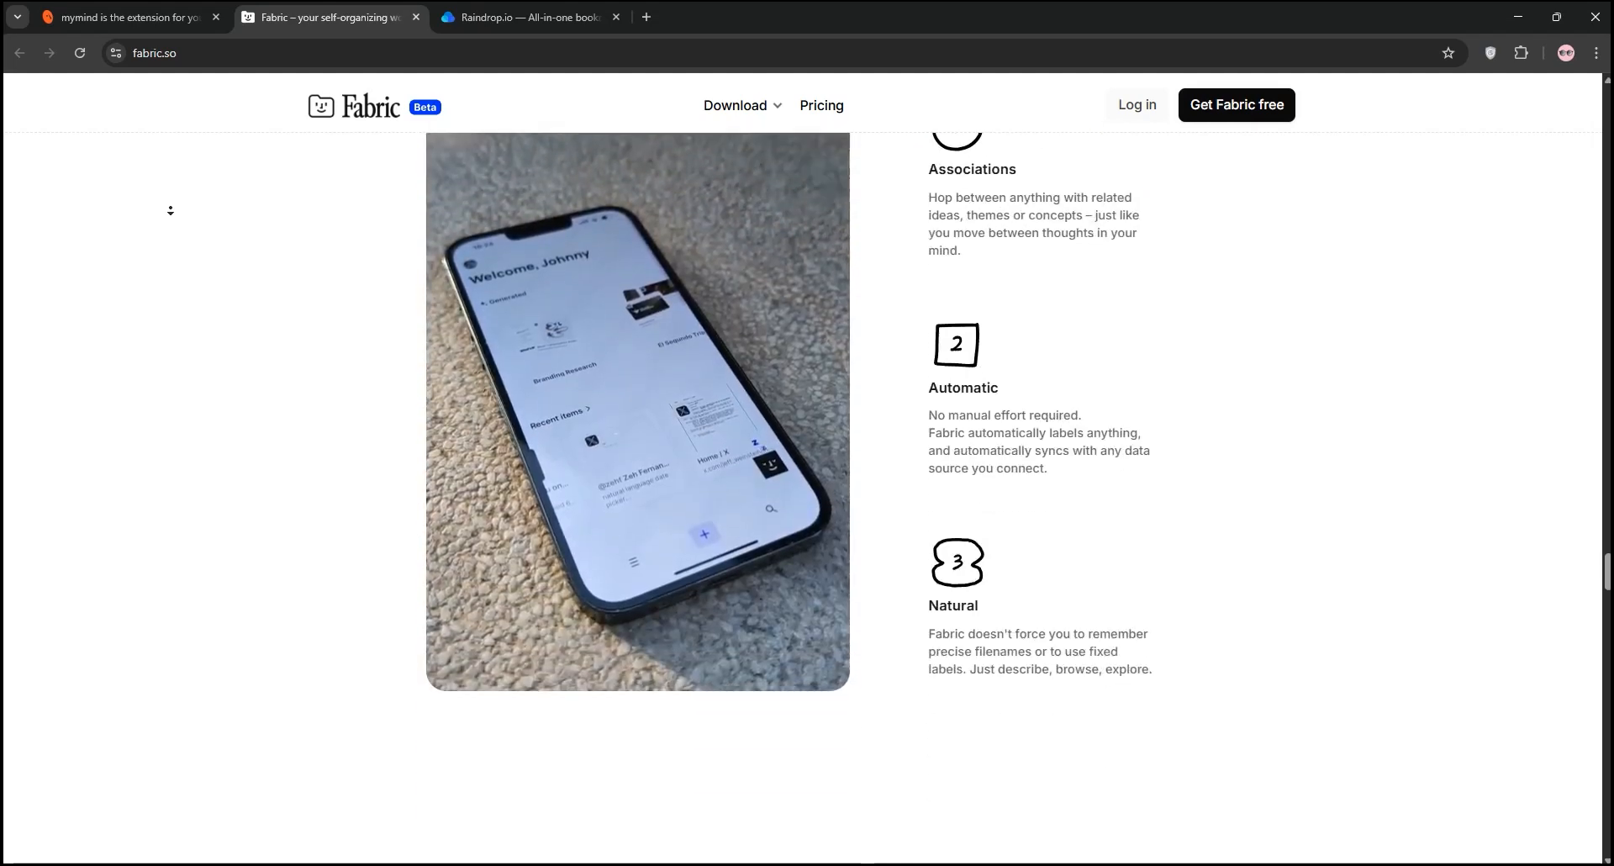
scroll(down, 3)
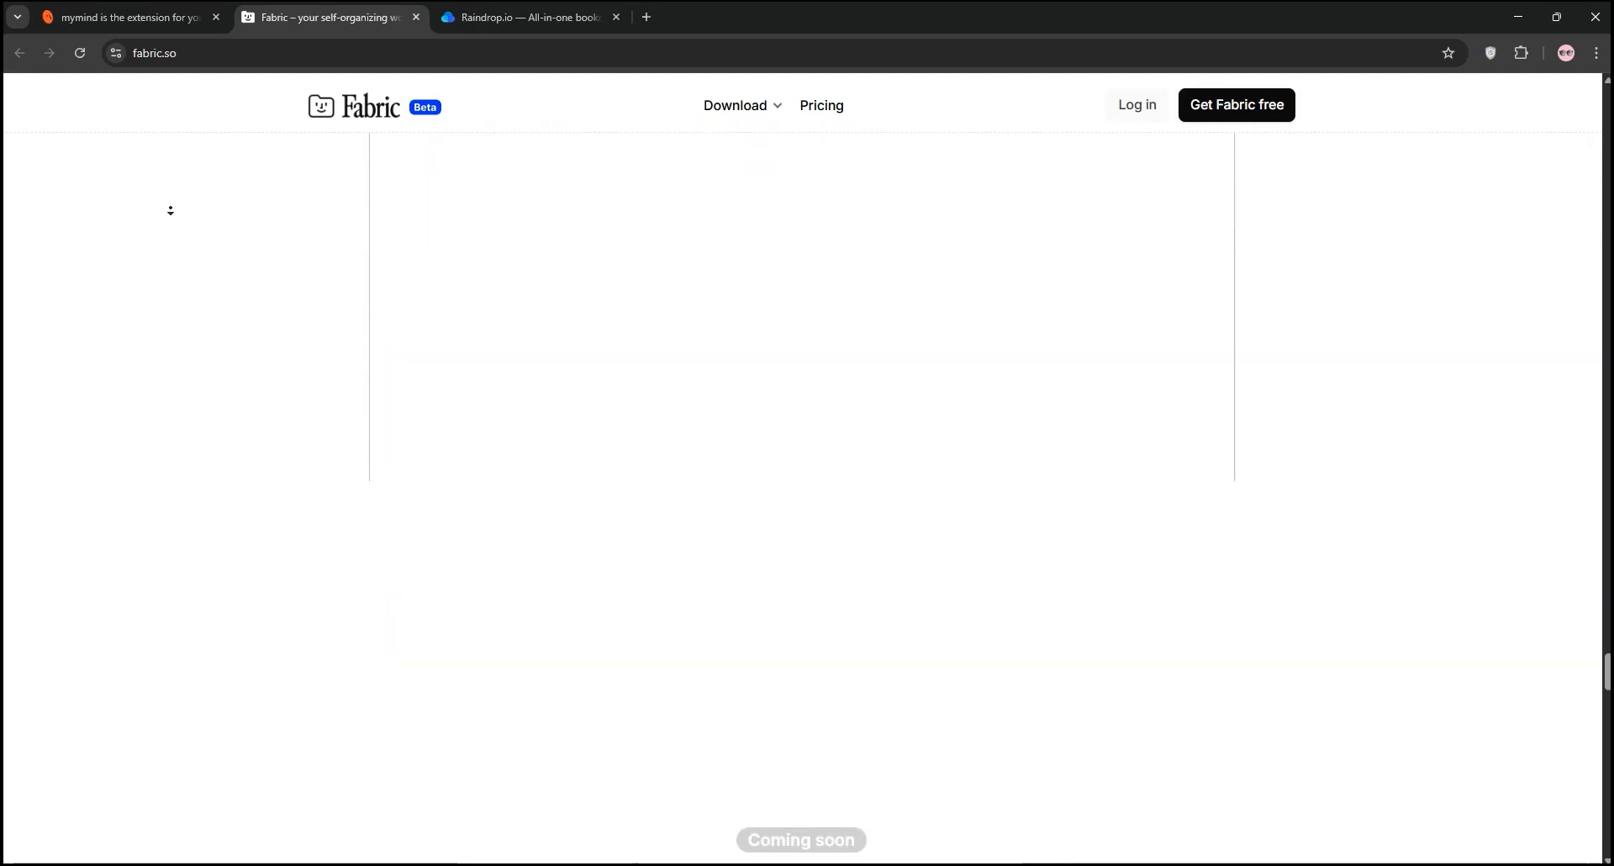
scroll(down, 3)
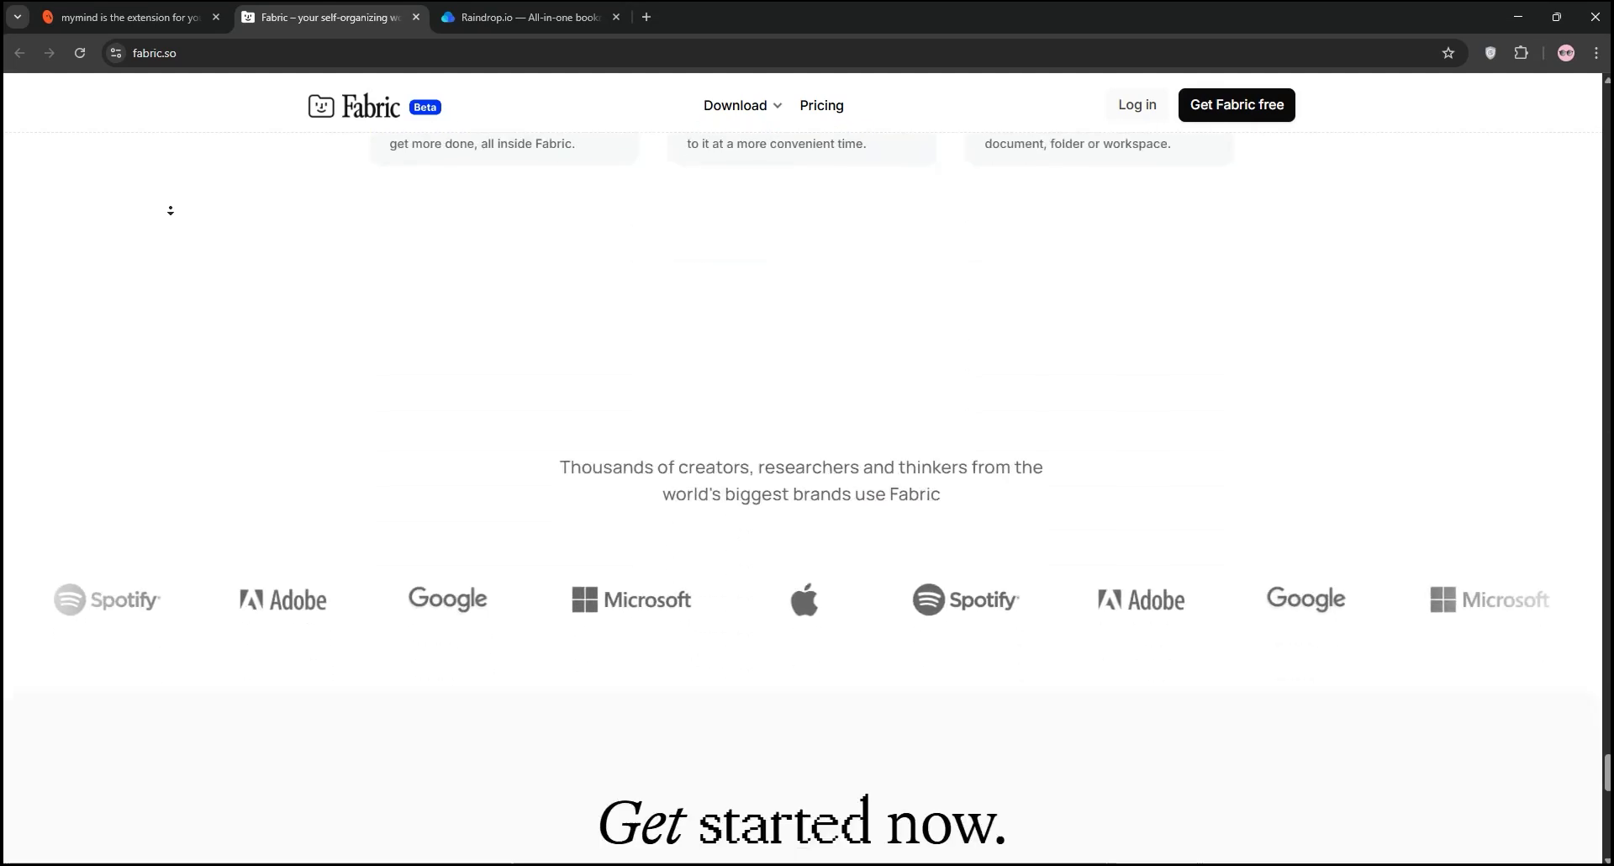
click(524, 17)
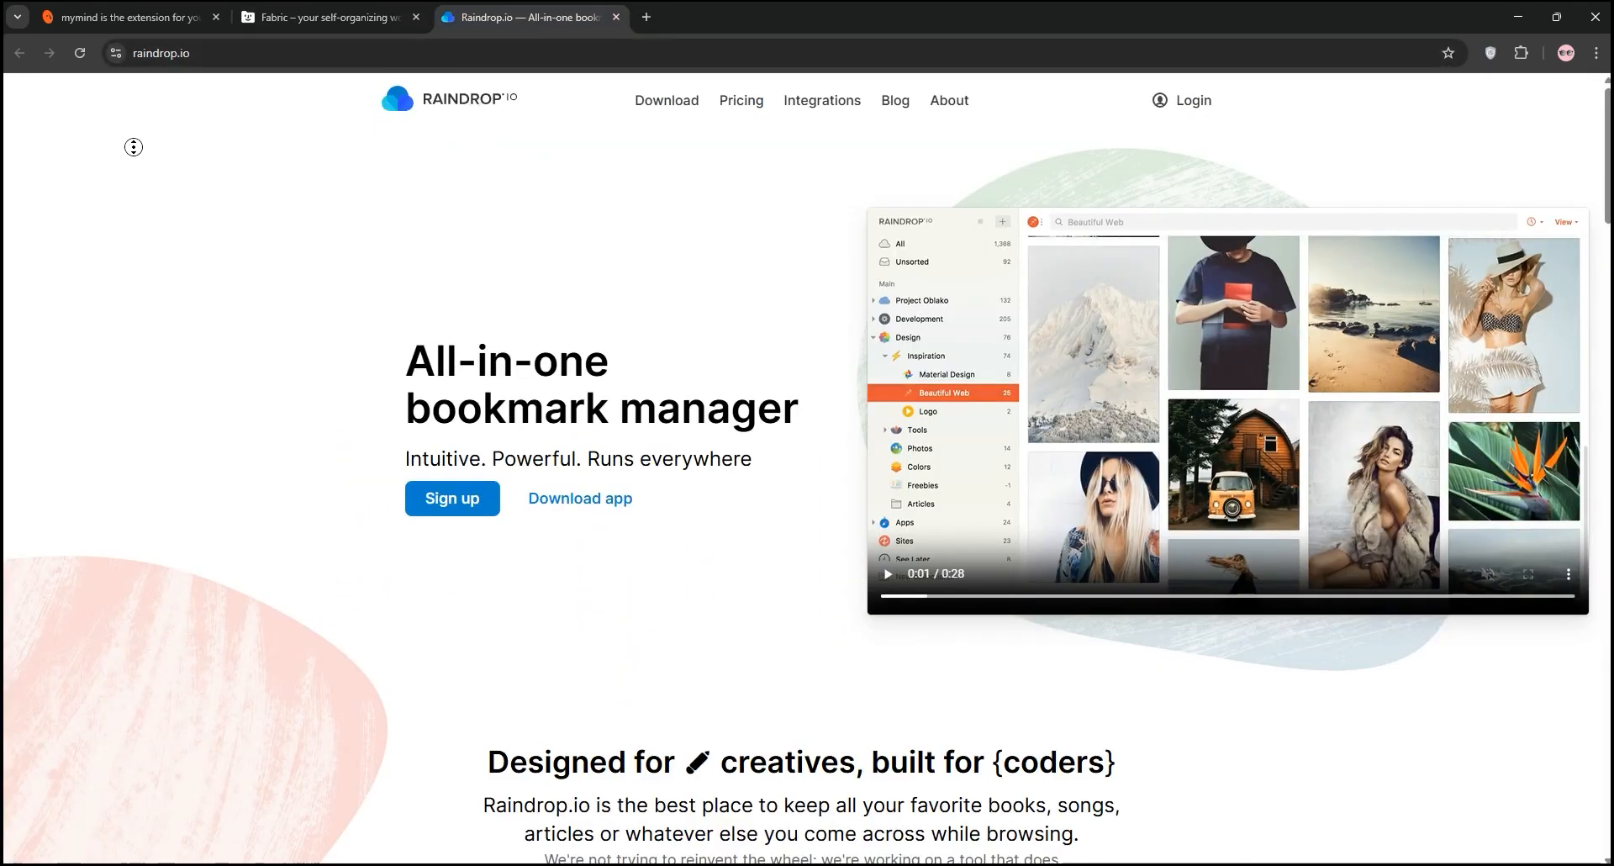
Scroll raindrop.io down to cross-device access, then bring up the Canva comparison whiteboard.
scroll(down, 3)
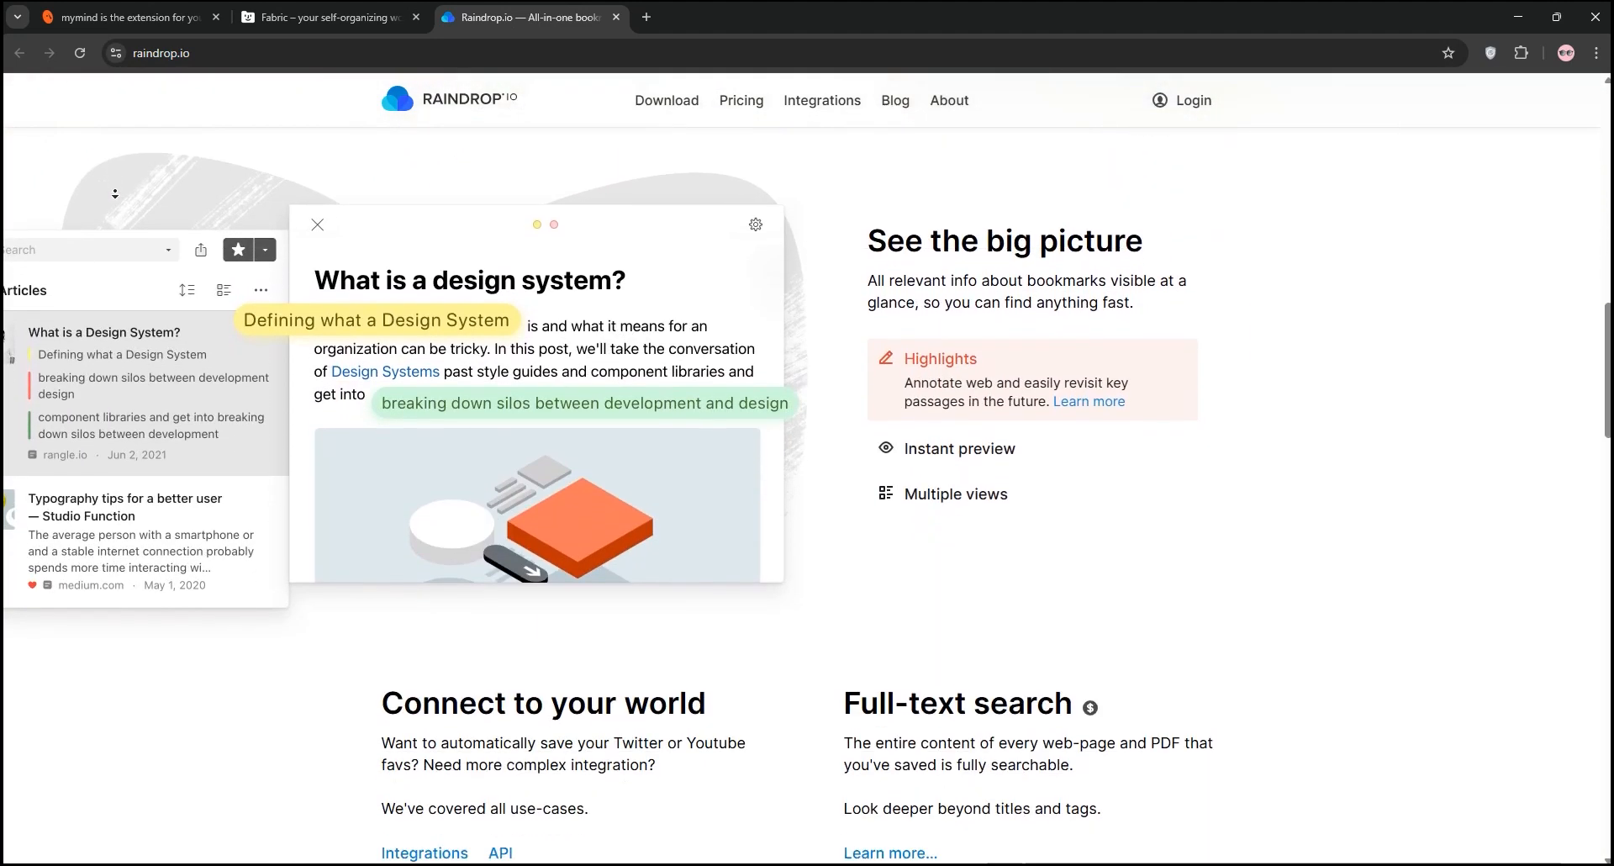
scroll(down, 3)
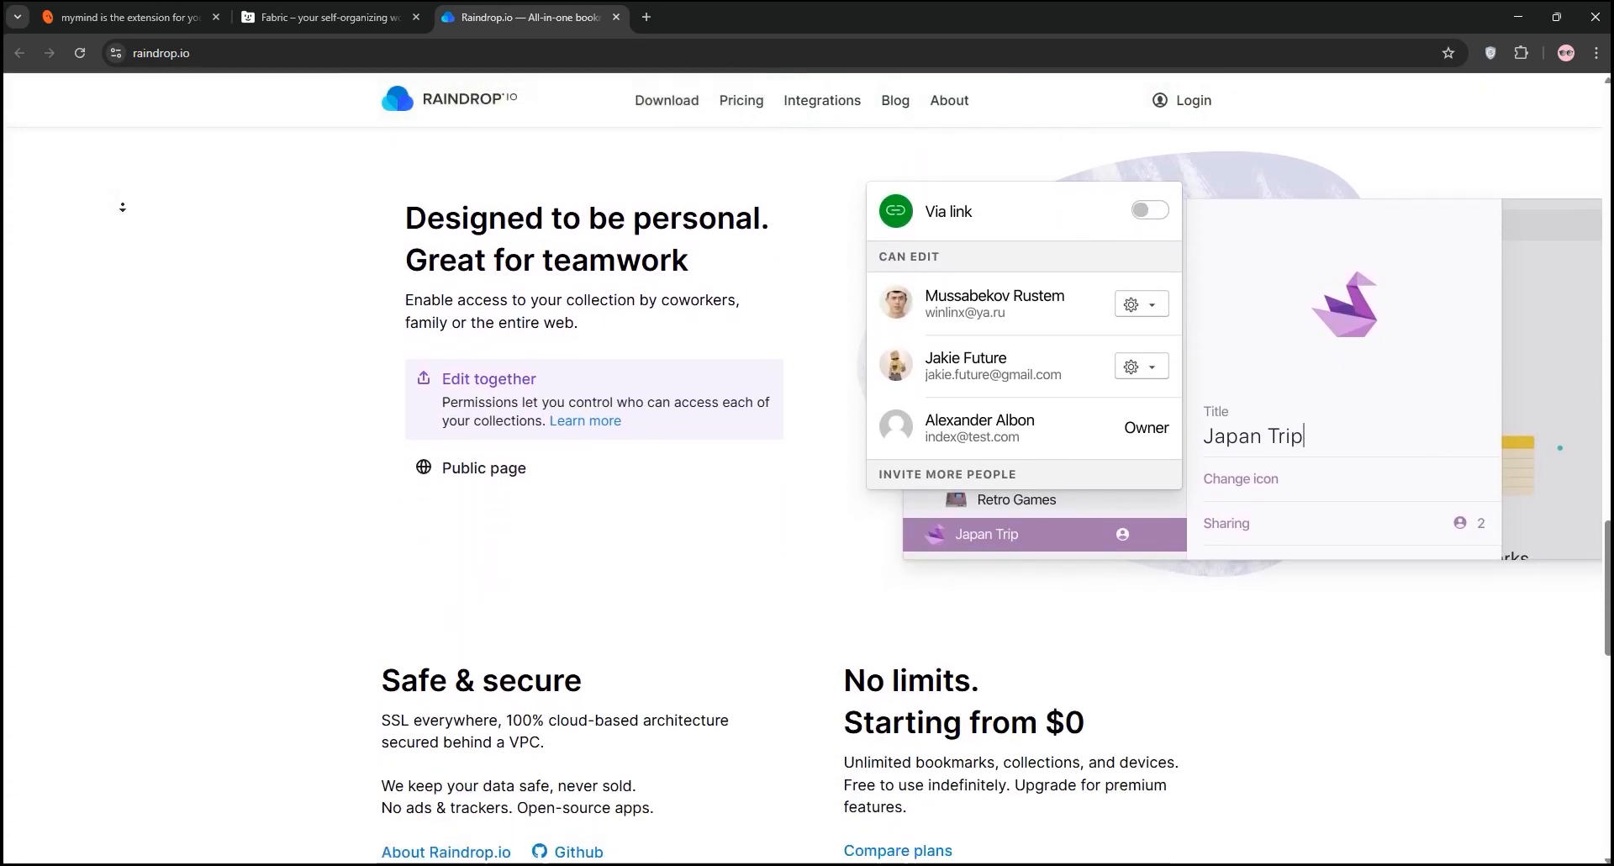
scroll(down, 3)
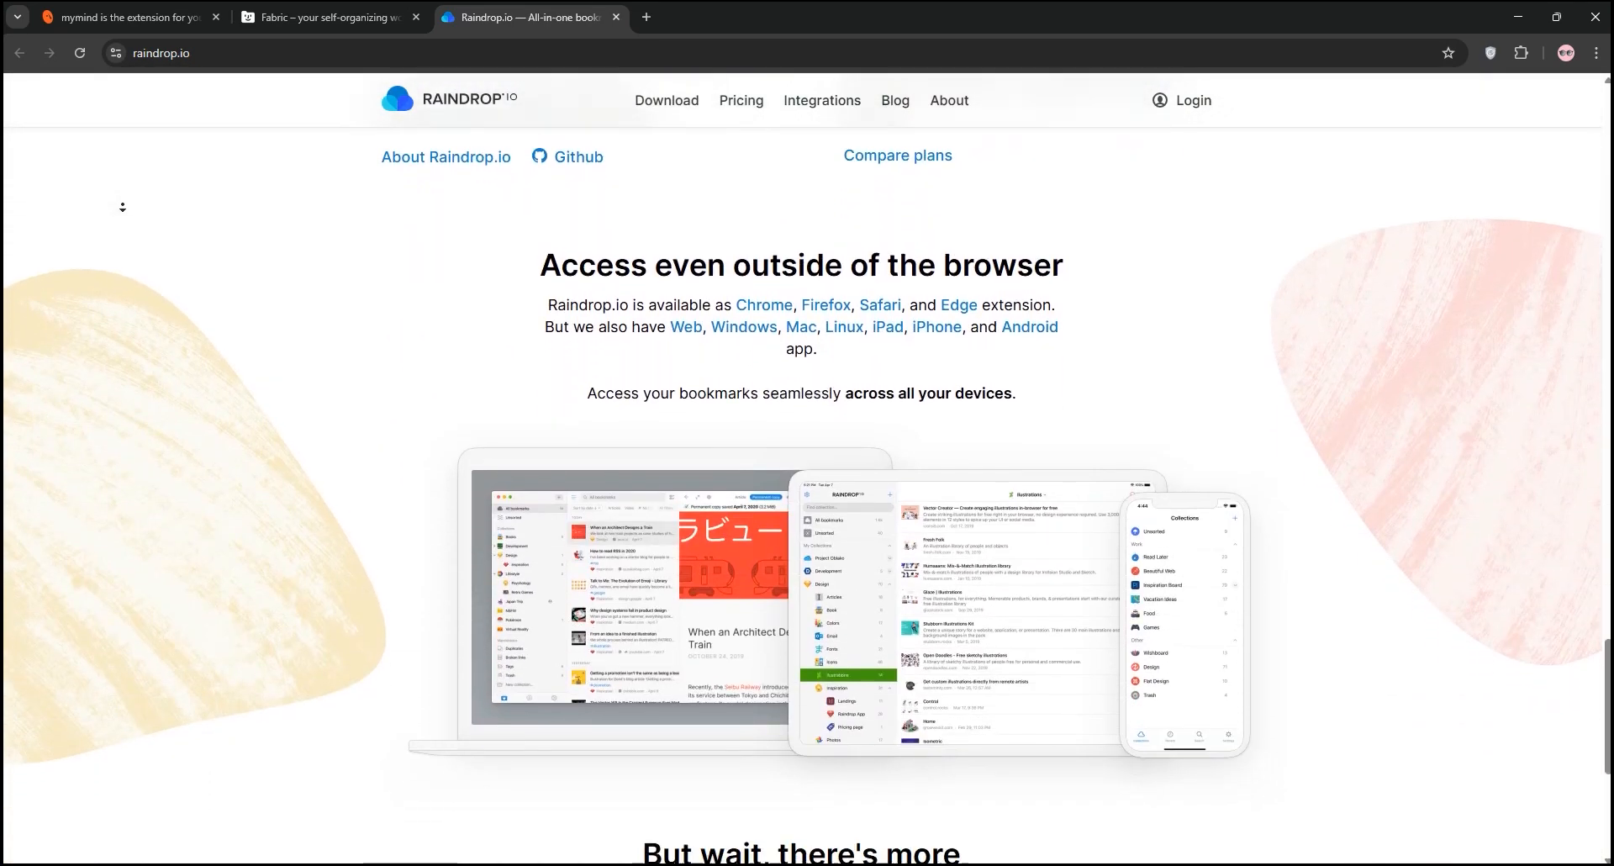
click(122, 17)
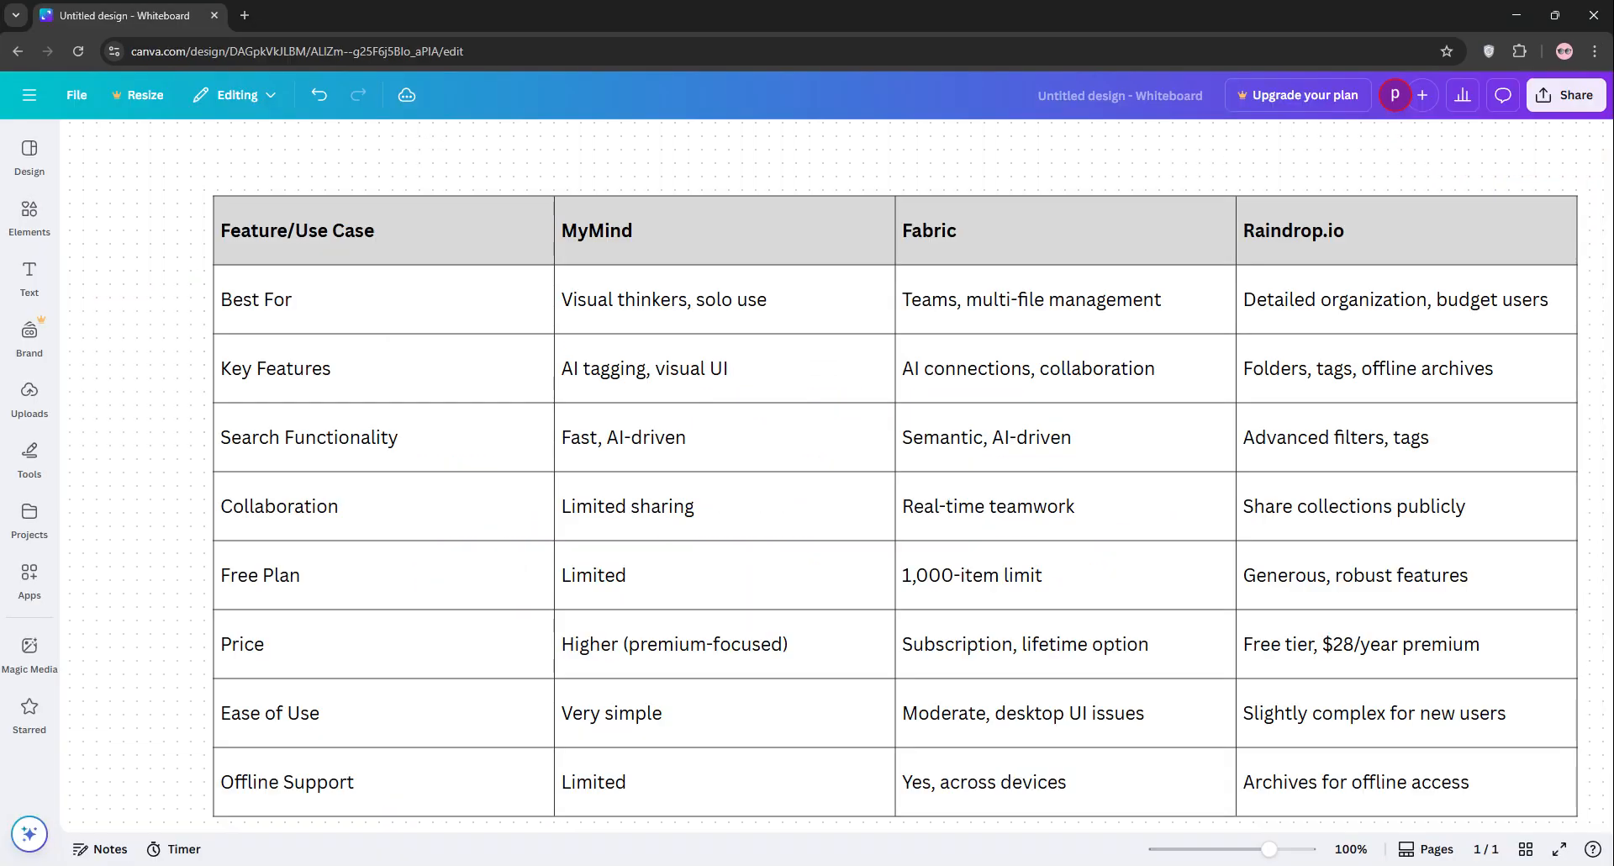